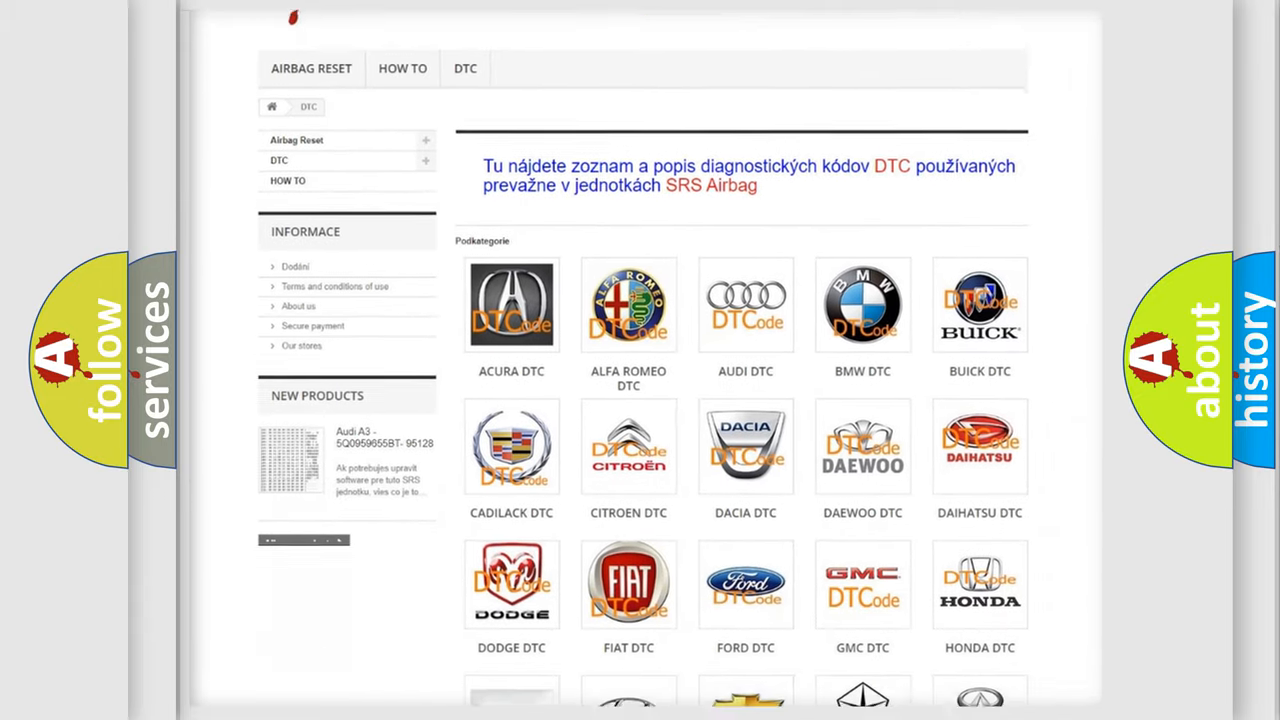
pyautogui.scroll(-3)
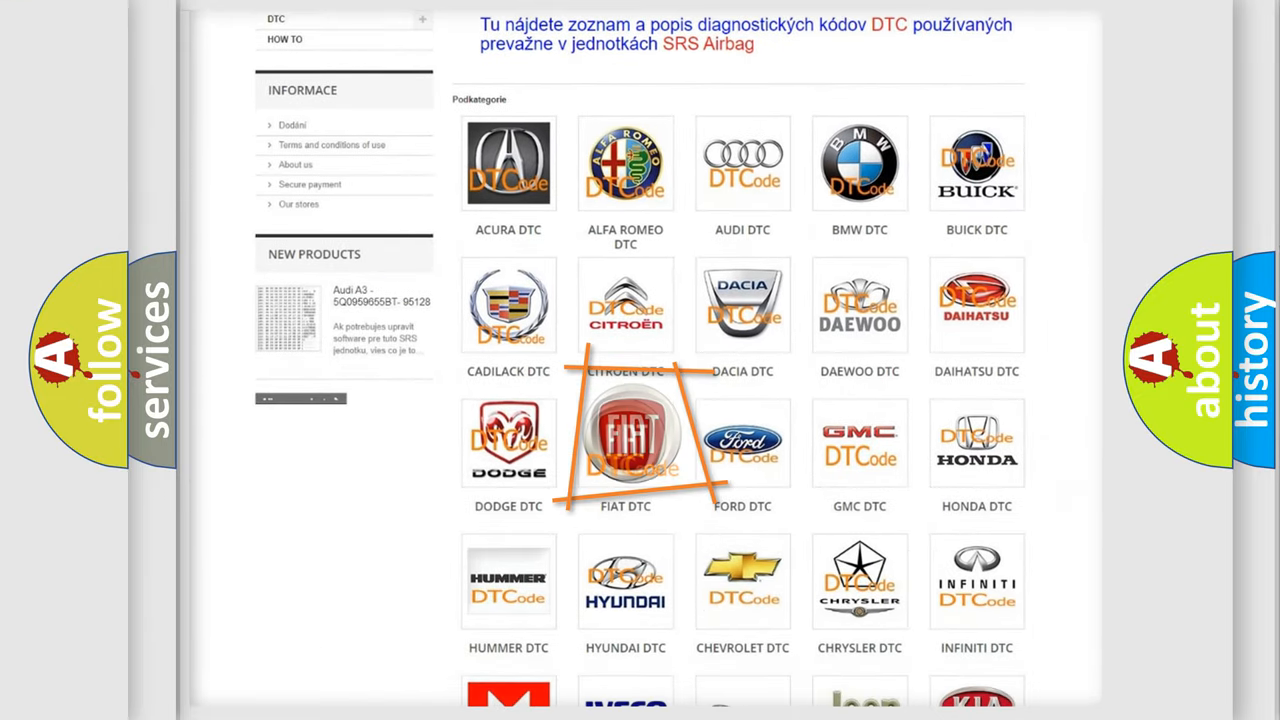